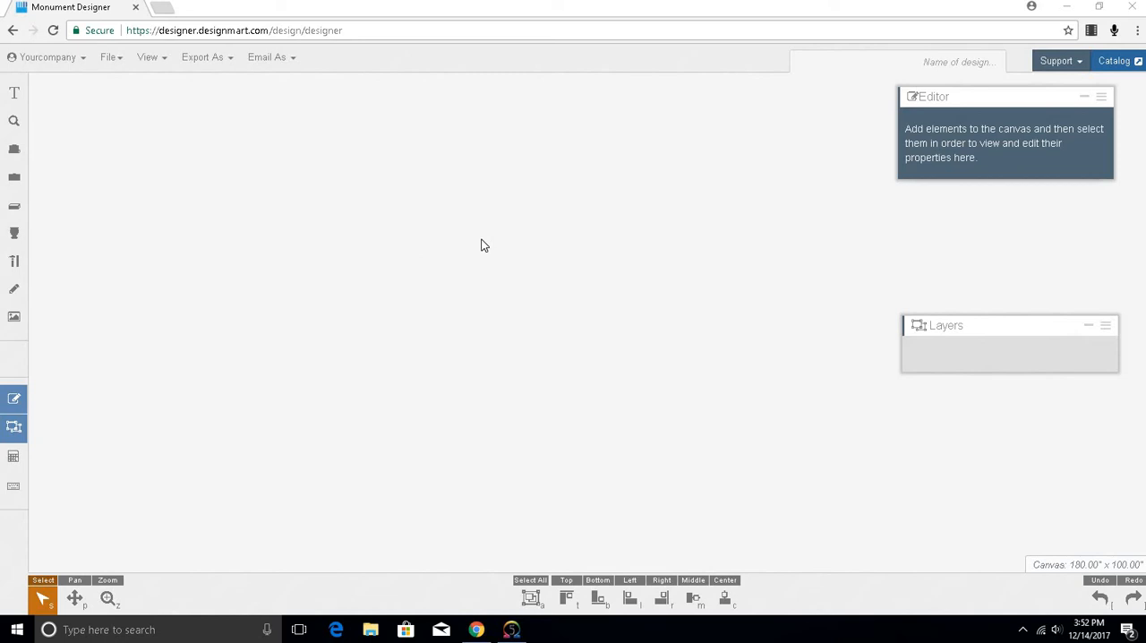
mouse_move(475, 245)
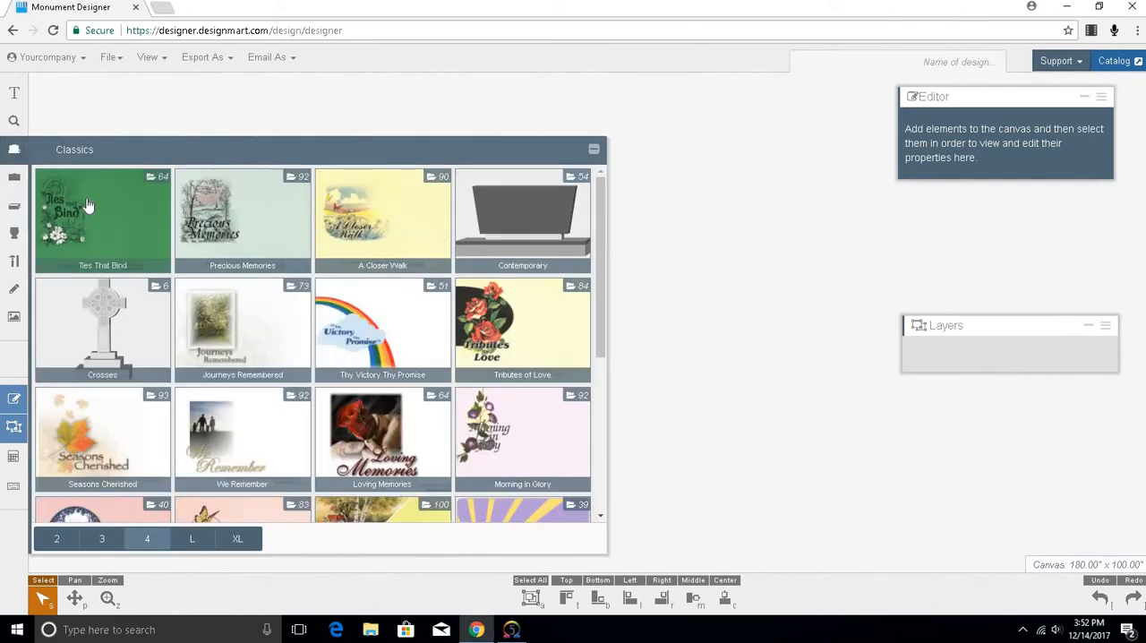
Step: Add the Ties That Bind D868 upright, then a Double Ring emblem placed beside the headstone
left_click(102, 219)
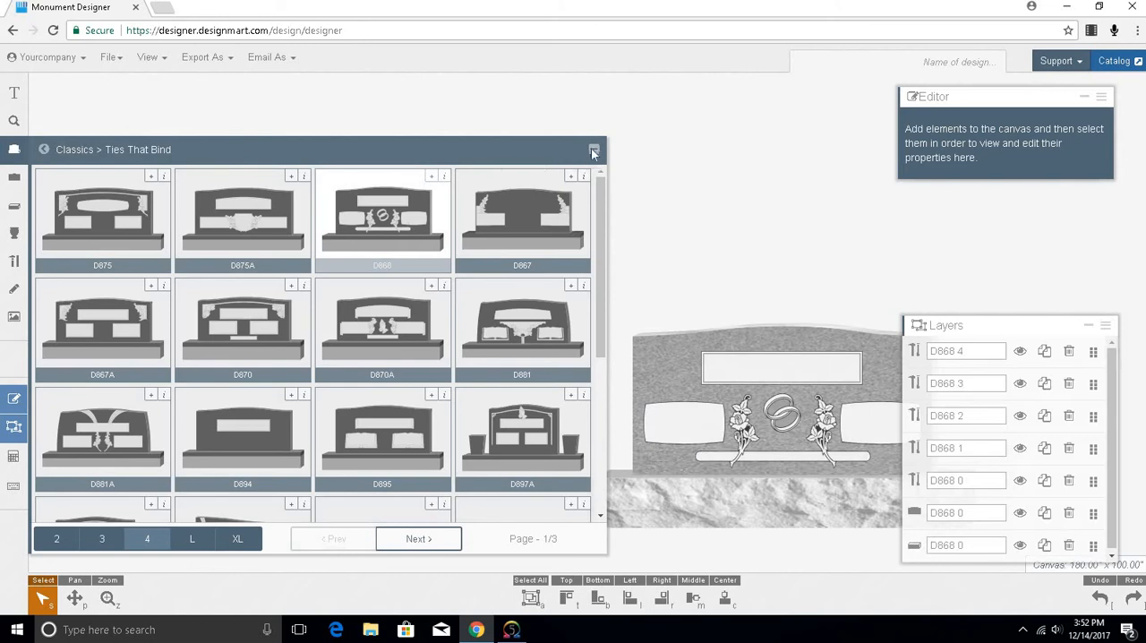
left_click(593, 150)
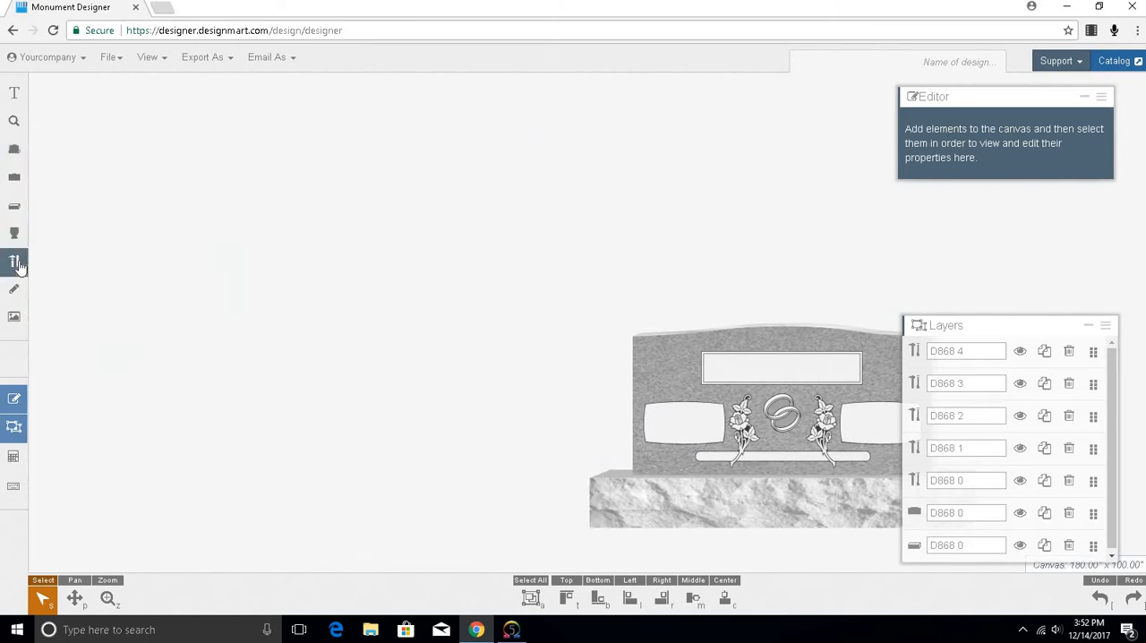
left_click(14, 261)
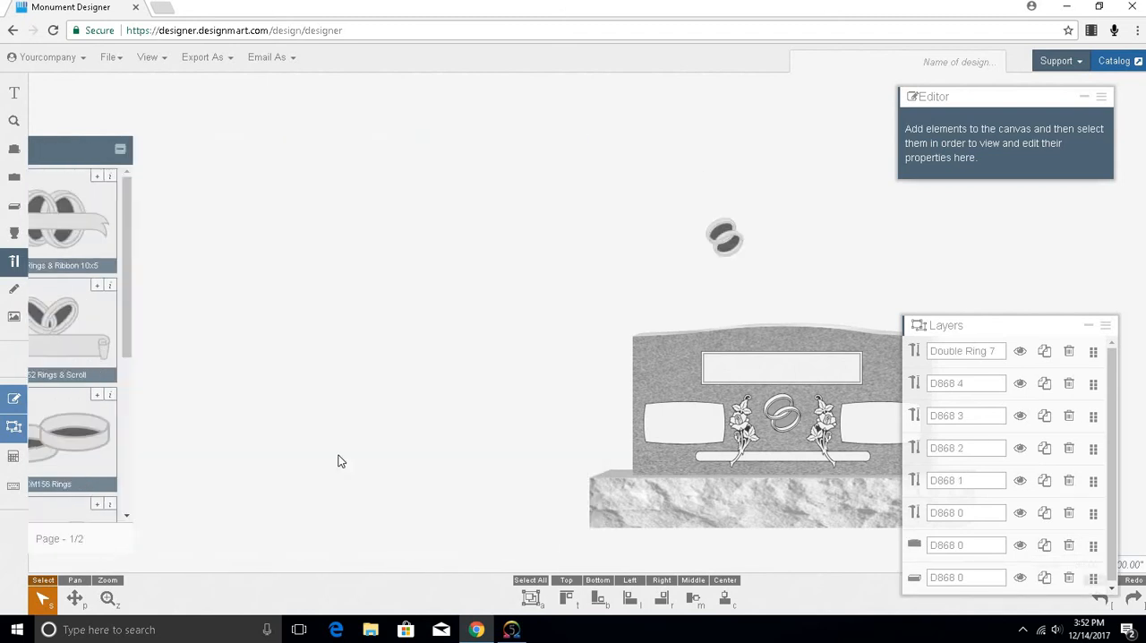
left_click(74, 580)
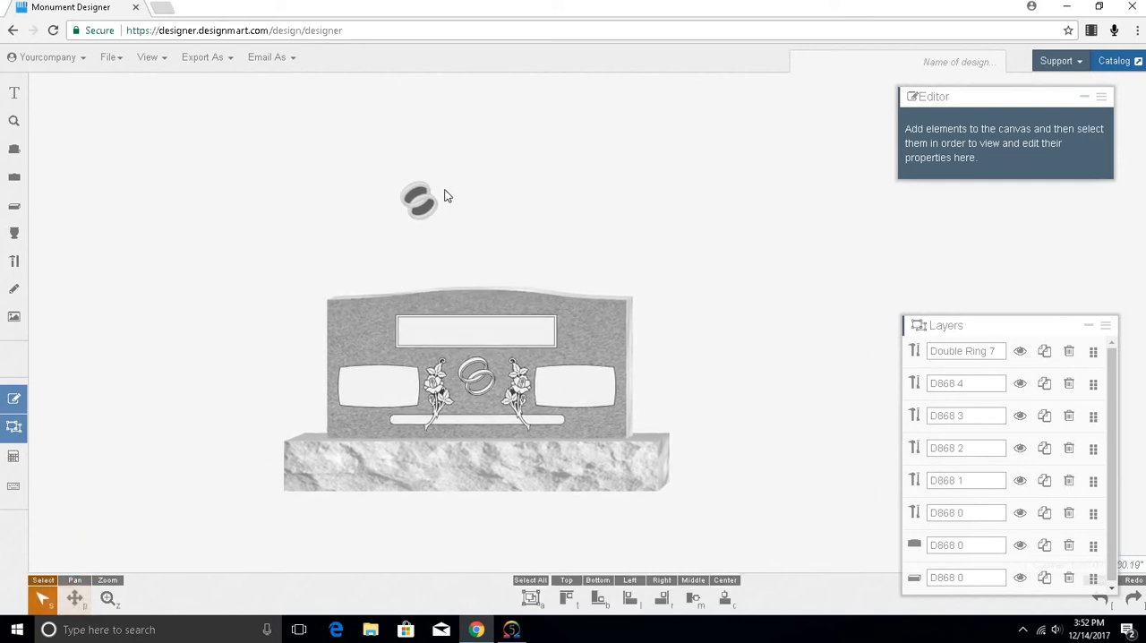
left_click_drag(421, 199, 653, 314)
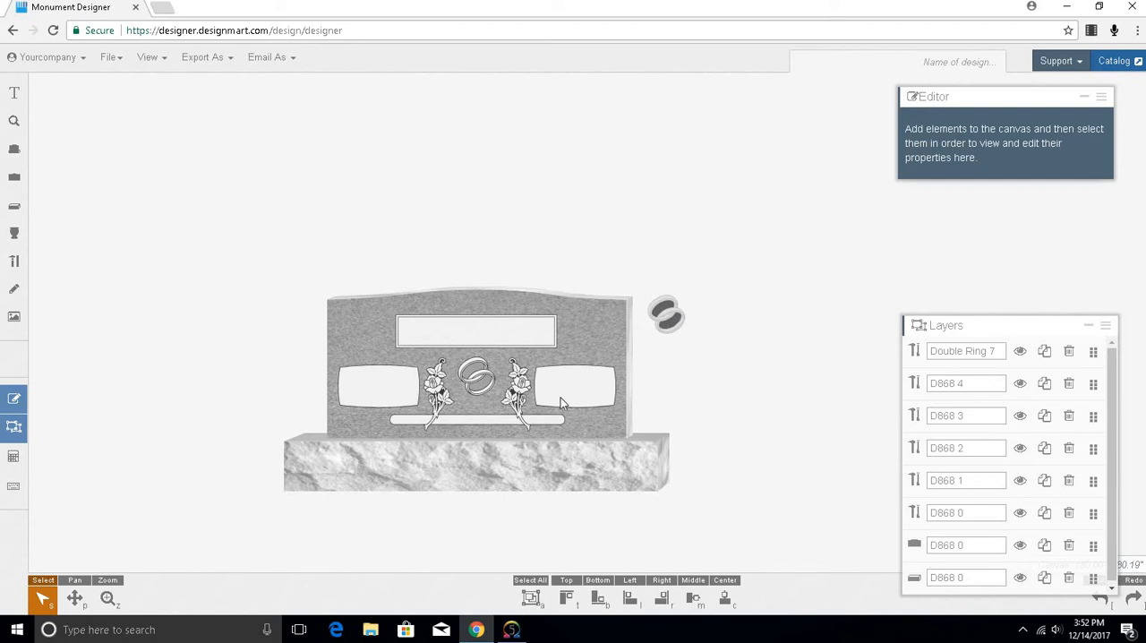
left_click(107, 580)
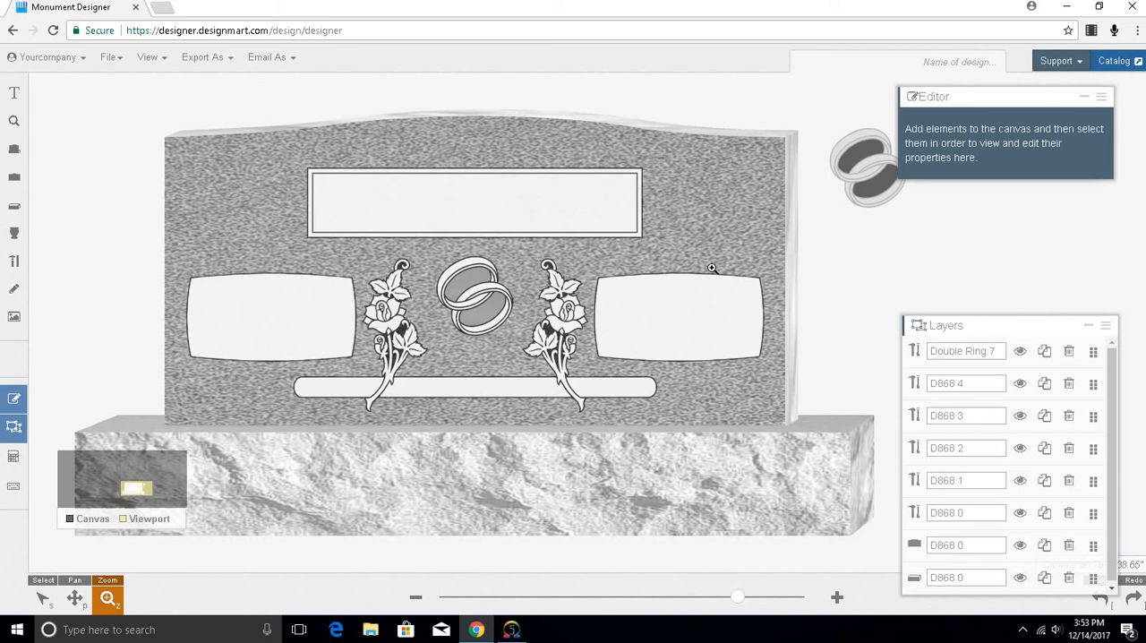
mouse_move(775, 259)
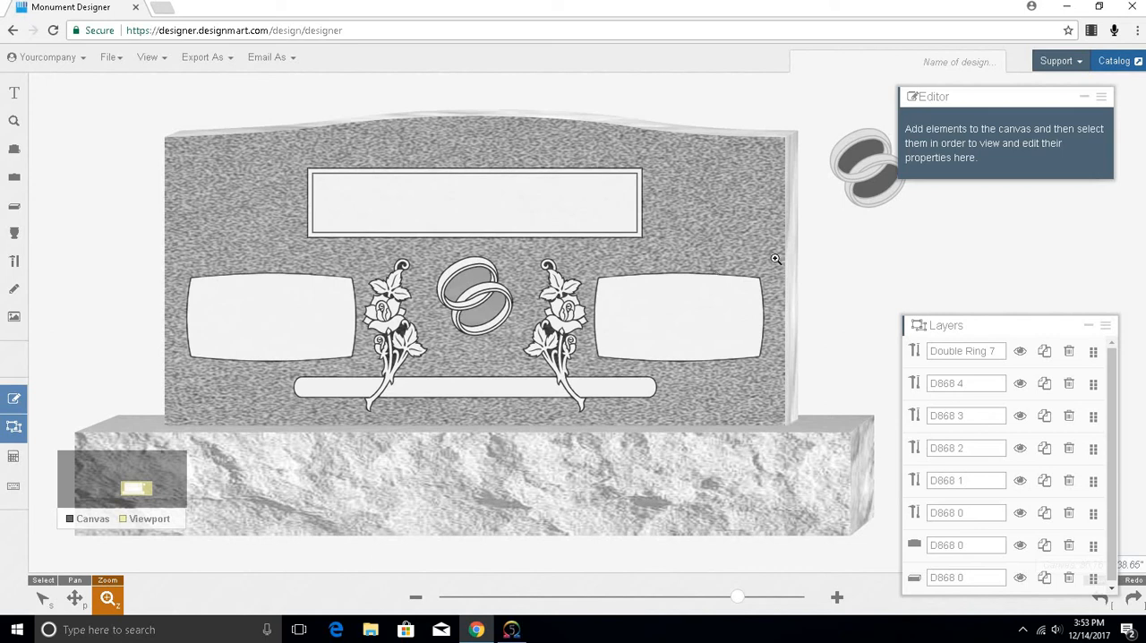
Step: Delete all three layers of the demo design from the Layers panel
left_click(1068, 350)
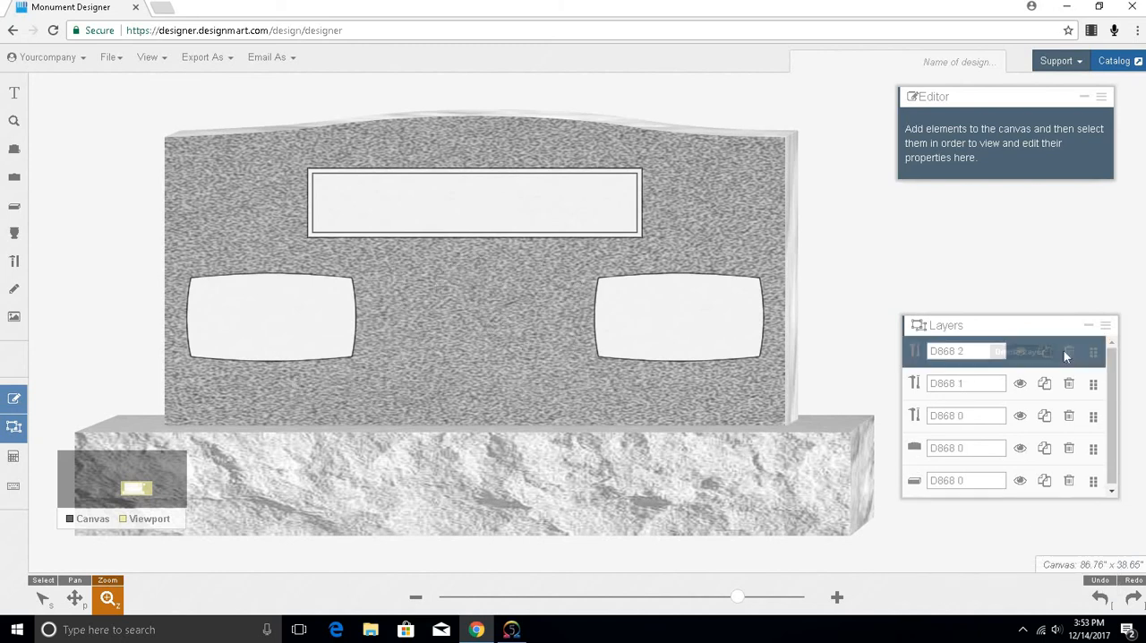
left_click(1069, 351)
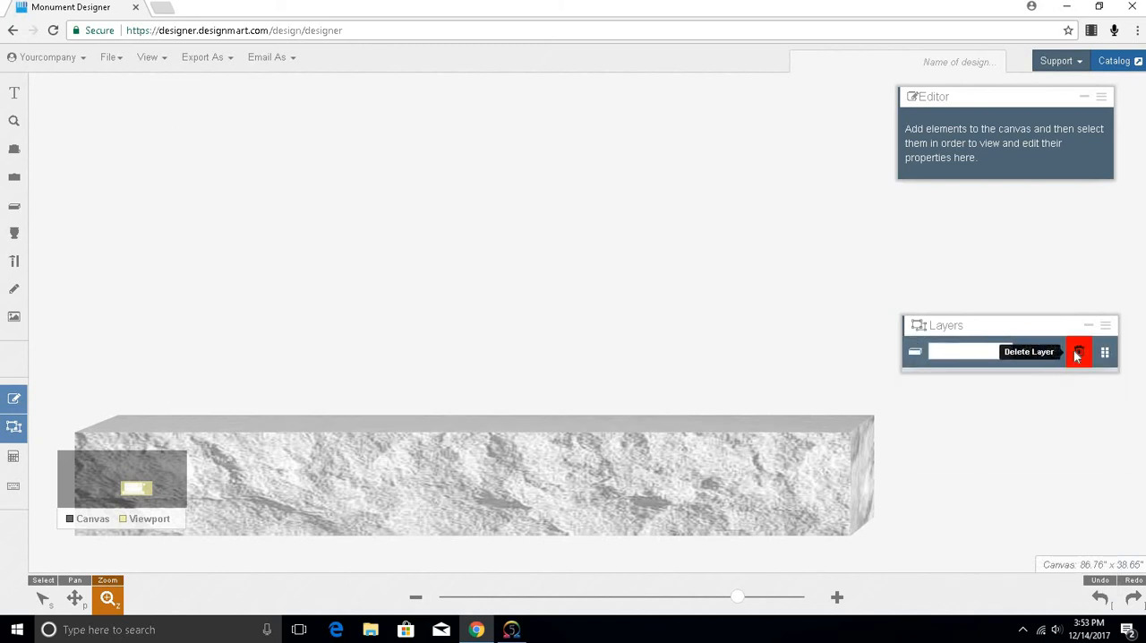
left_click(1079, 350)
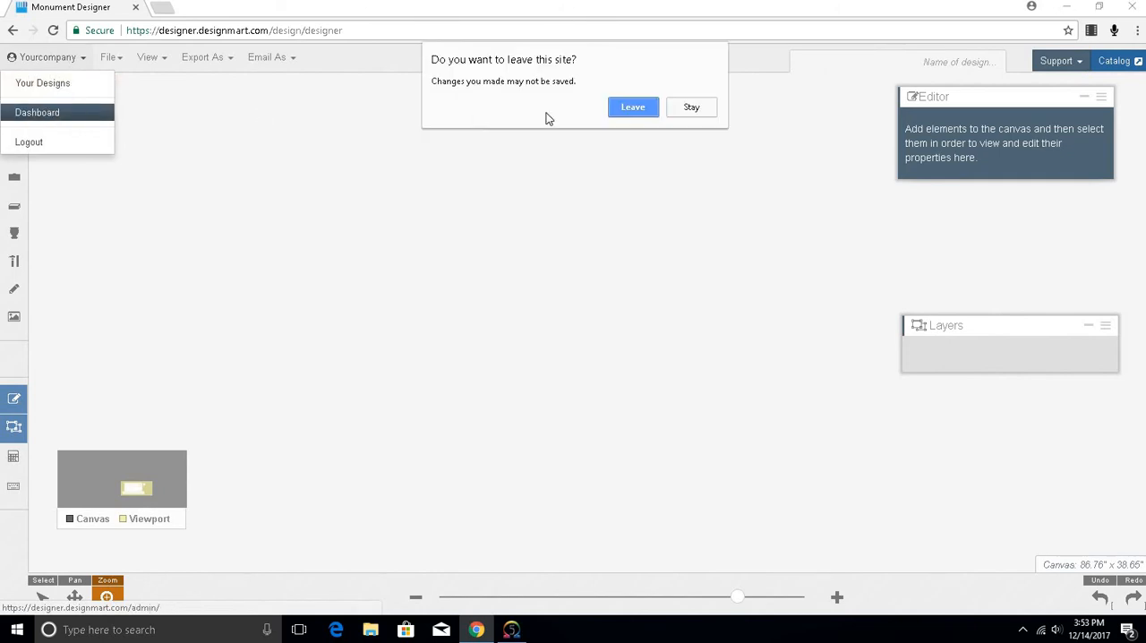
Step: Leave the empty demo and open the saved Smith design from Your Designs
left_click(632, 106)
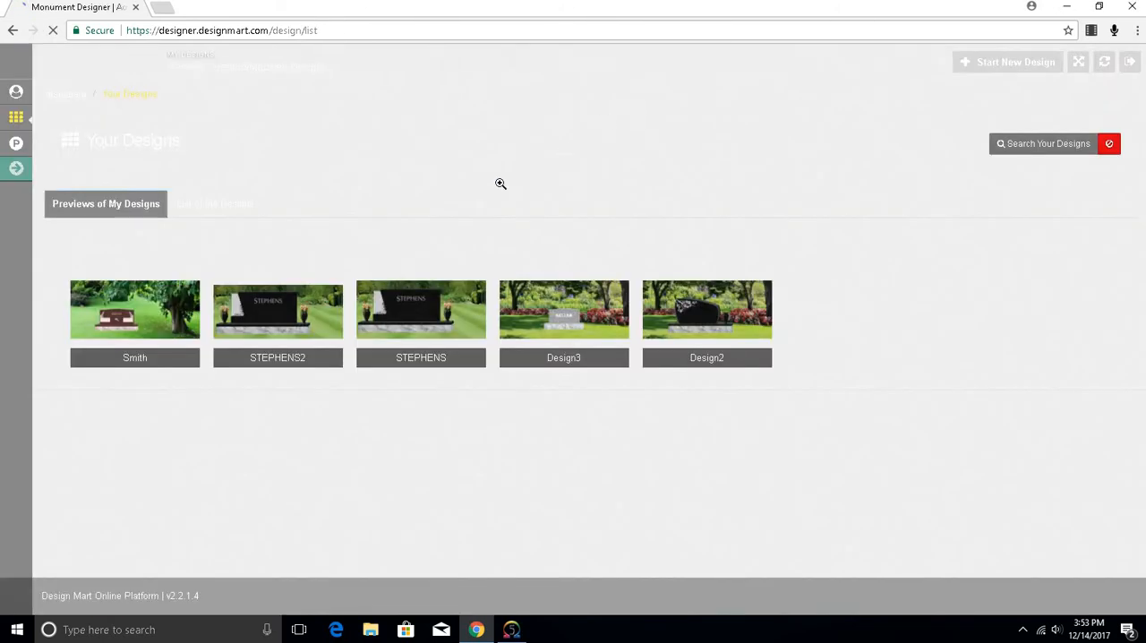
left_click(134, 310)
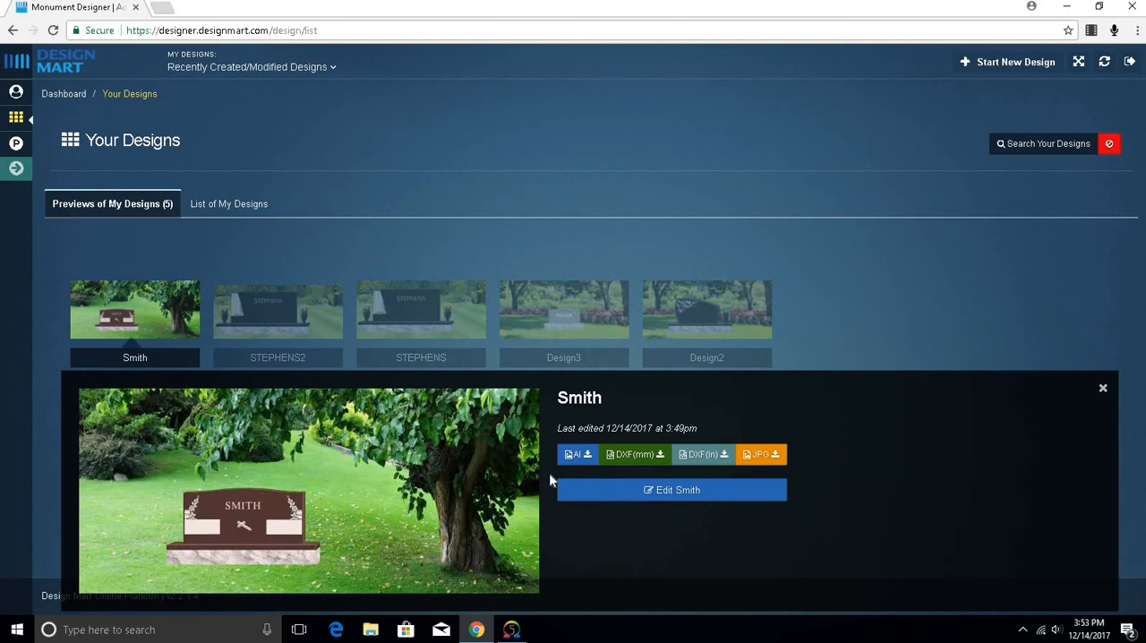
left_click(671, 490)
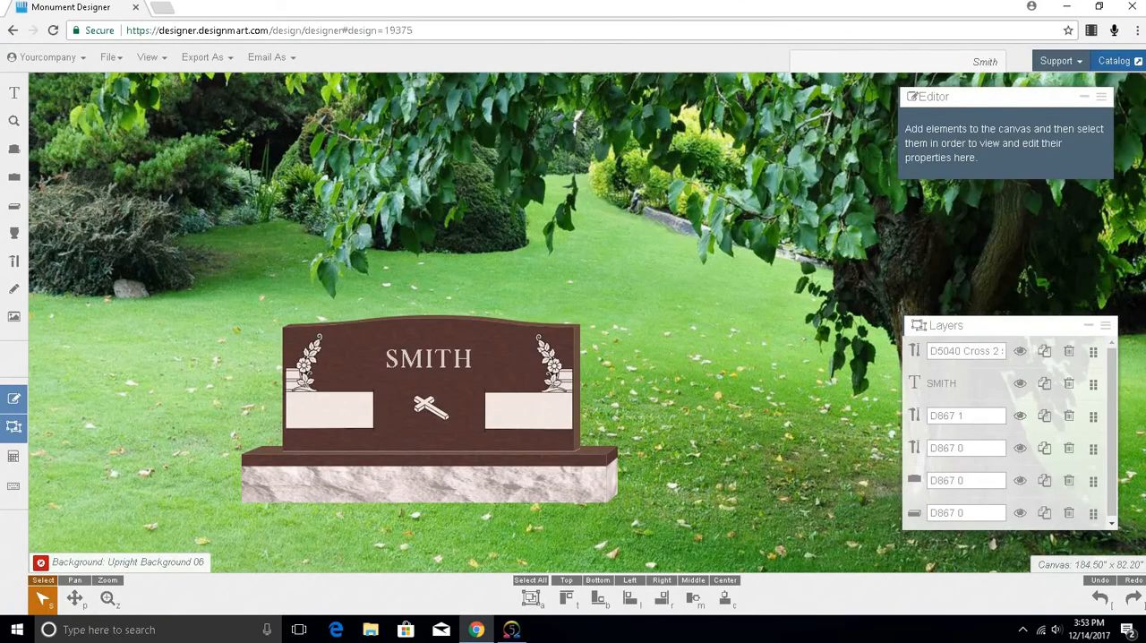
mouse_move(650, 492)
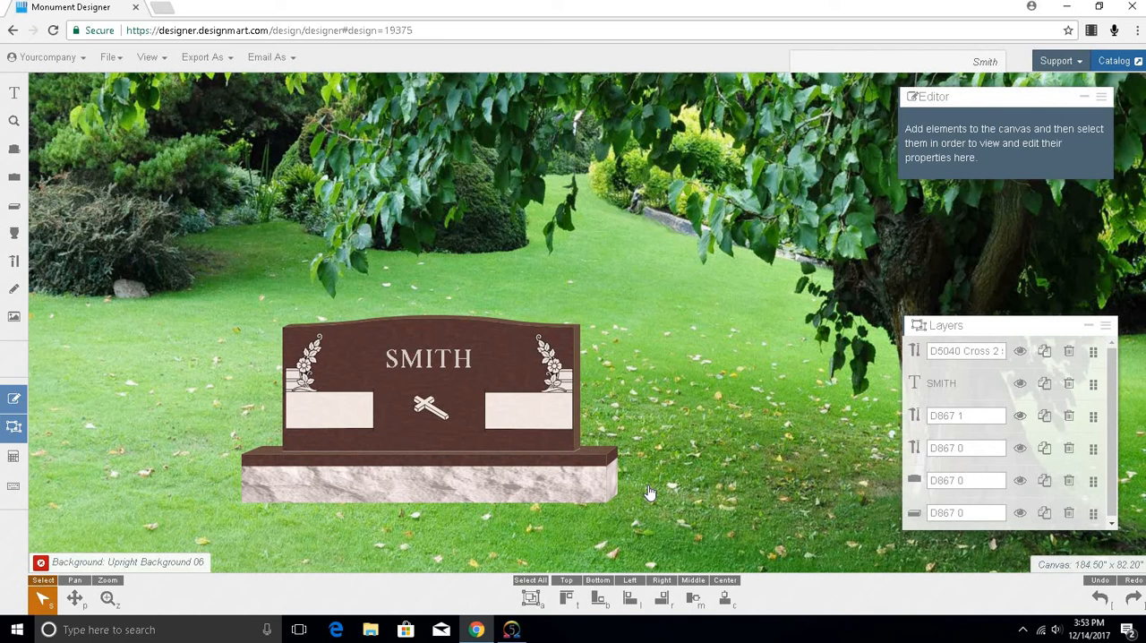
Step: Export the Smith design with Export As > AI File, downloading Smith.ai
left_click(202, 57)
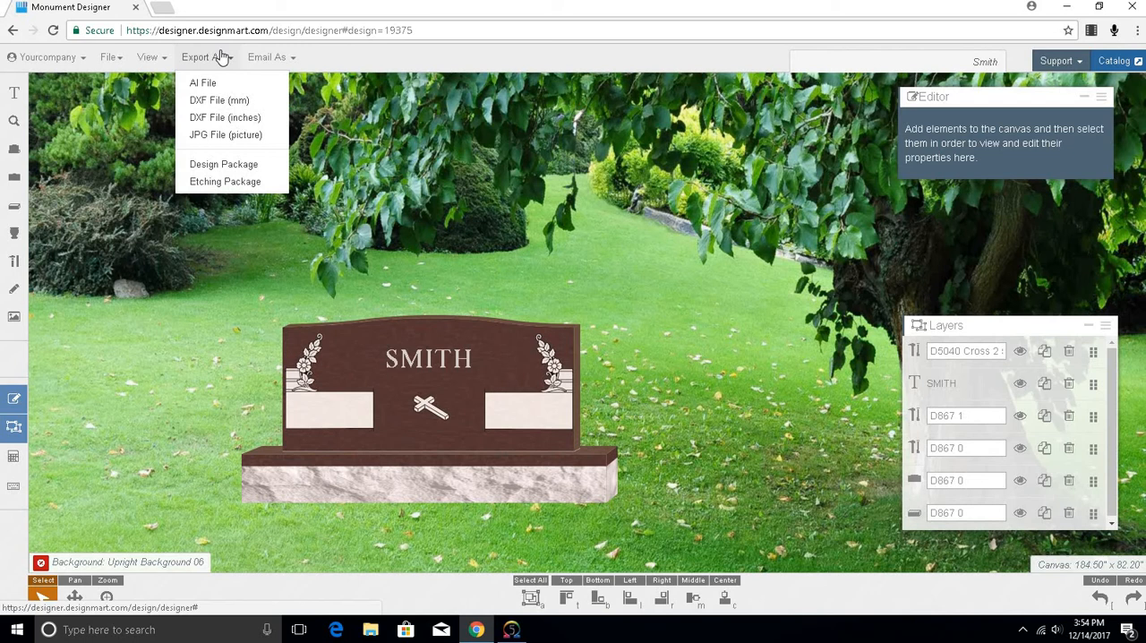
mouse_move(206, 92)
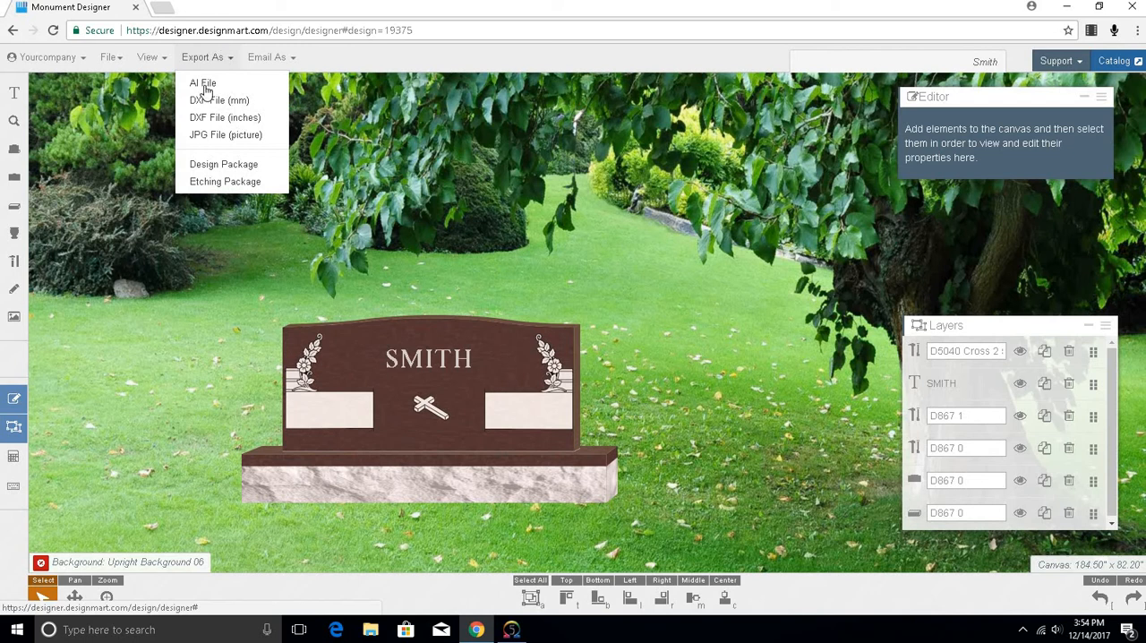
left_click(202, 82)
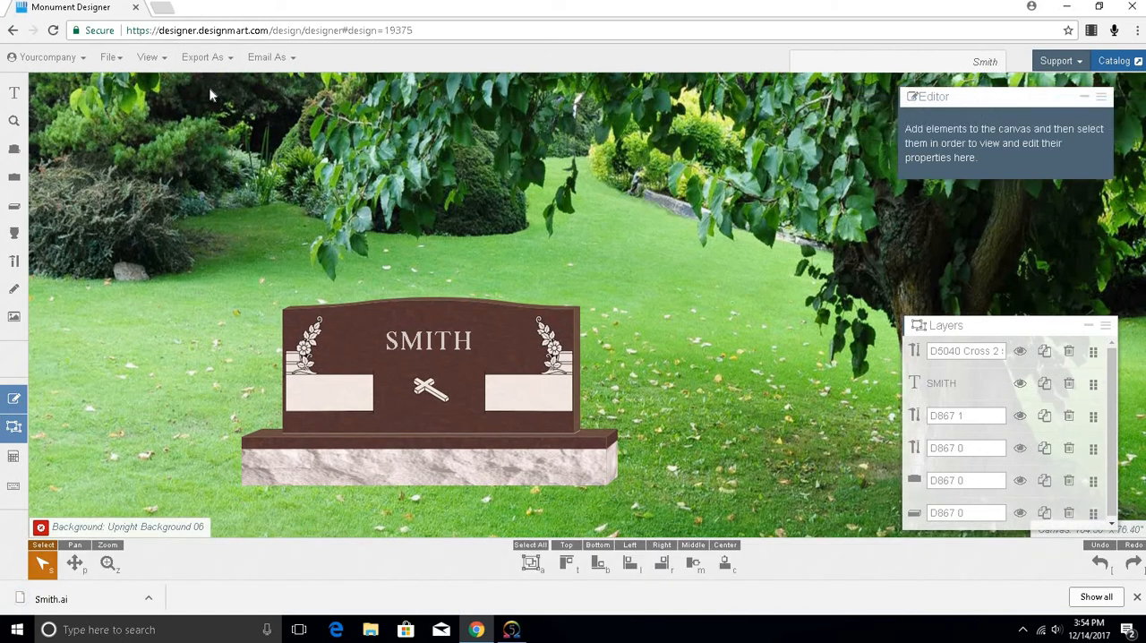
mouse_move(72, 605)
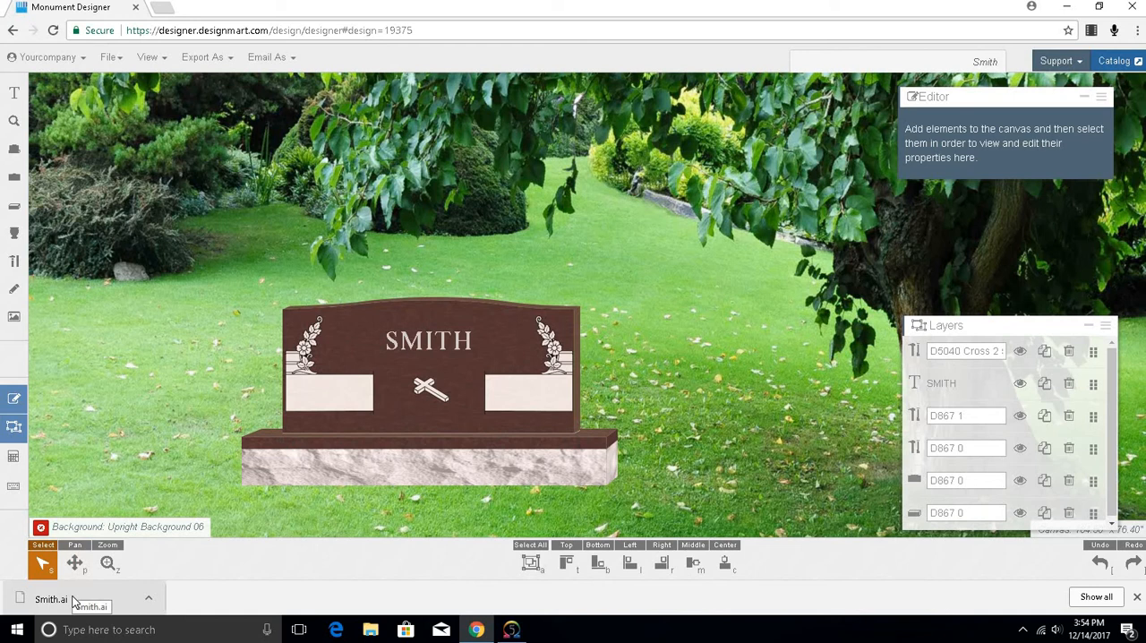
mouse_move(87, 603)
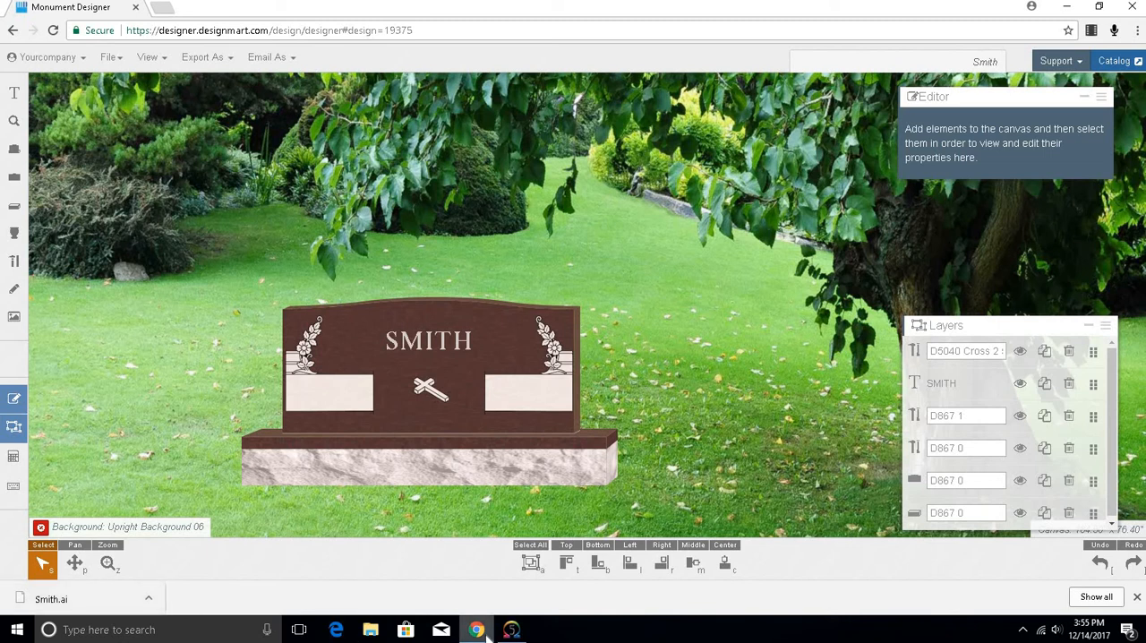
Step: In Gerber Omega Composer, import Smith.ai from Downloads with file type set to All Files
left_click(511, 630)
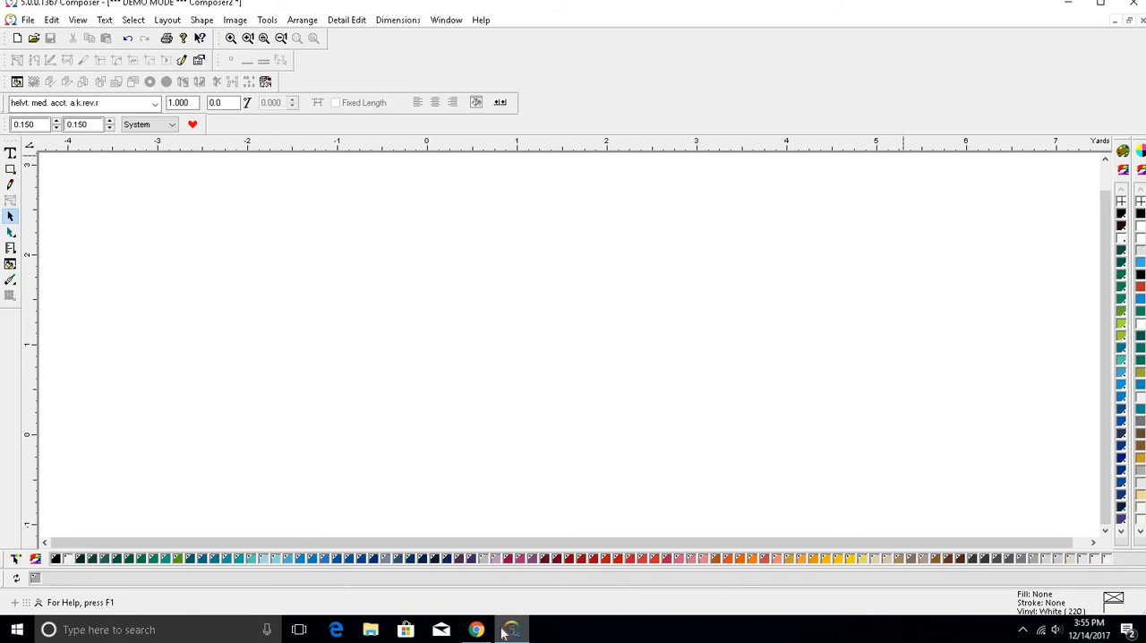
mouse_move(103, 99)
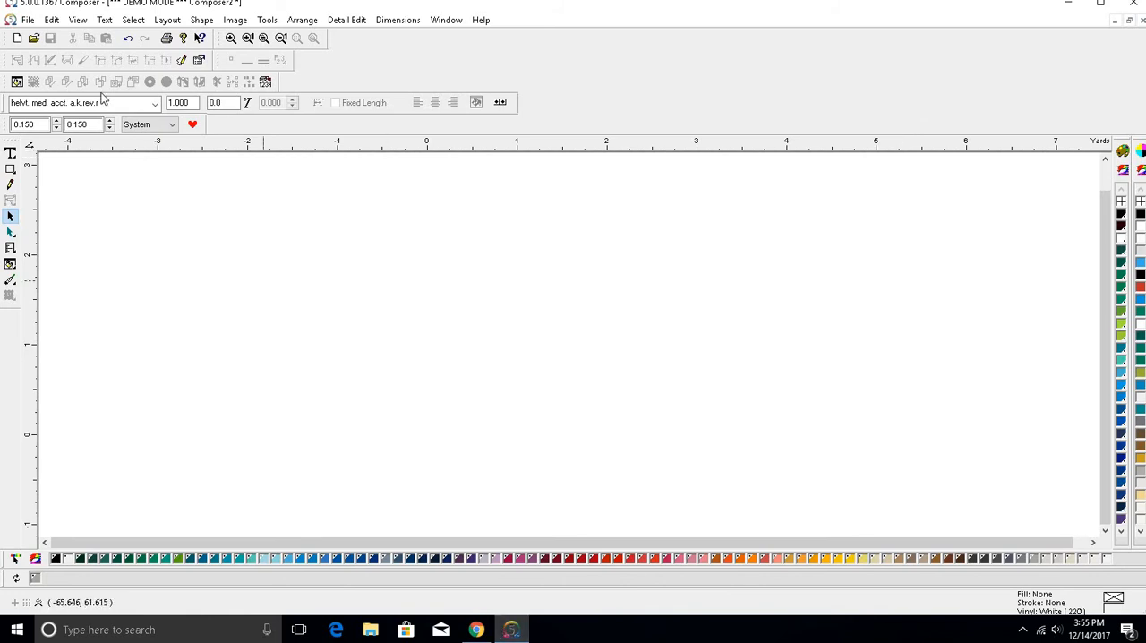
left_click(28, 19)
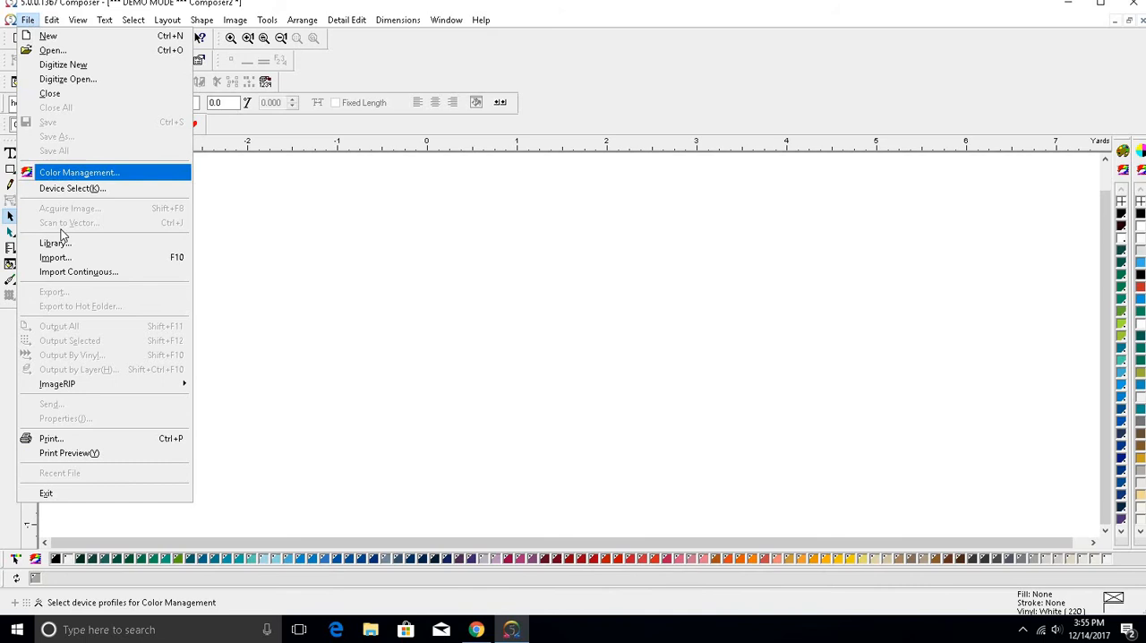
left_click(55, 257)
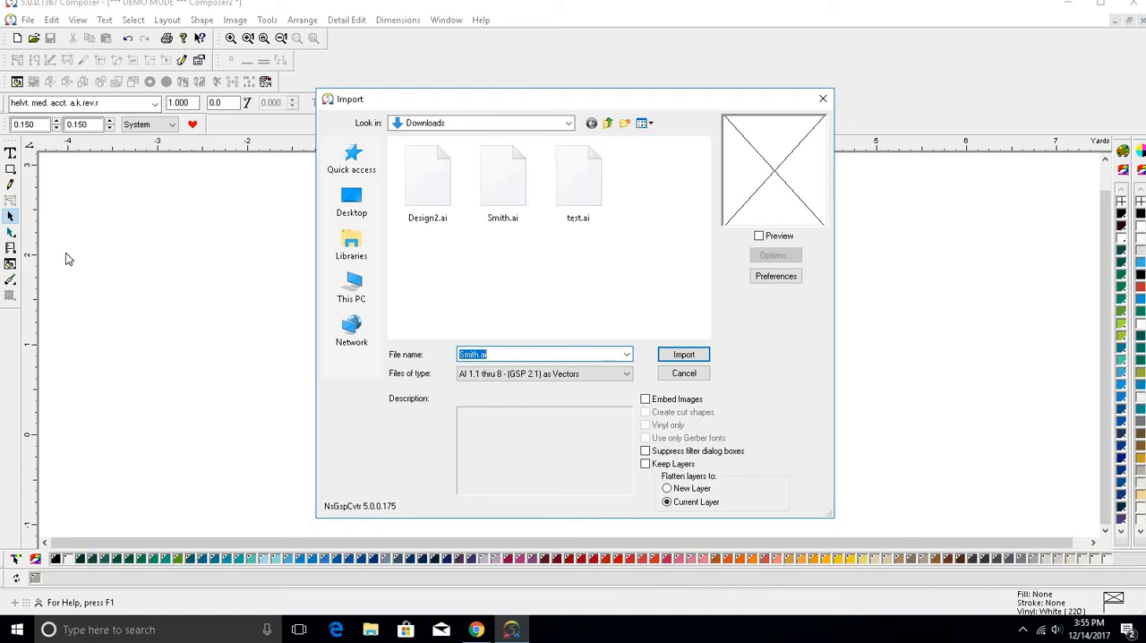
mouse_move(509, 319)
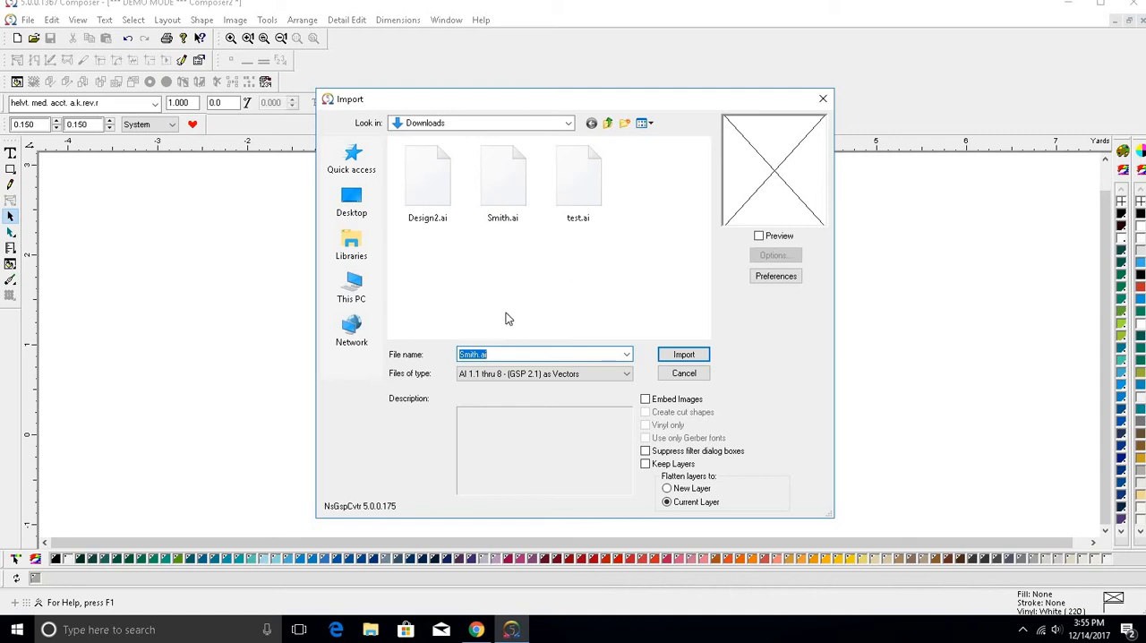
left_click(626, 373)
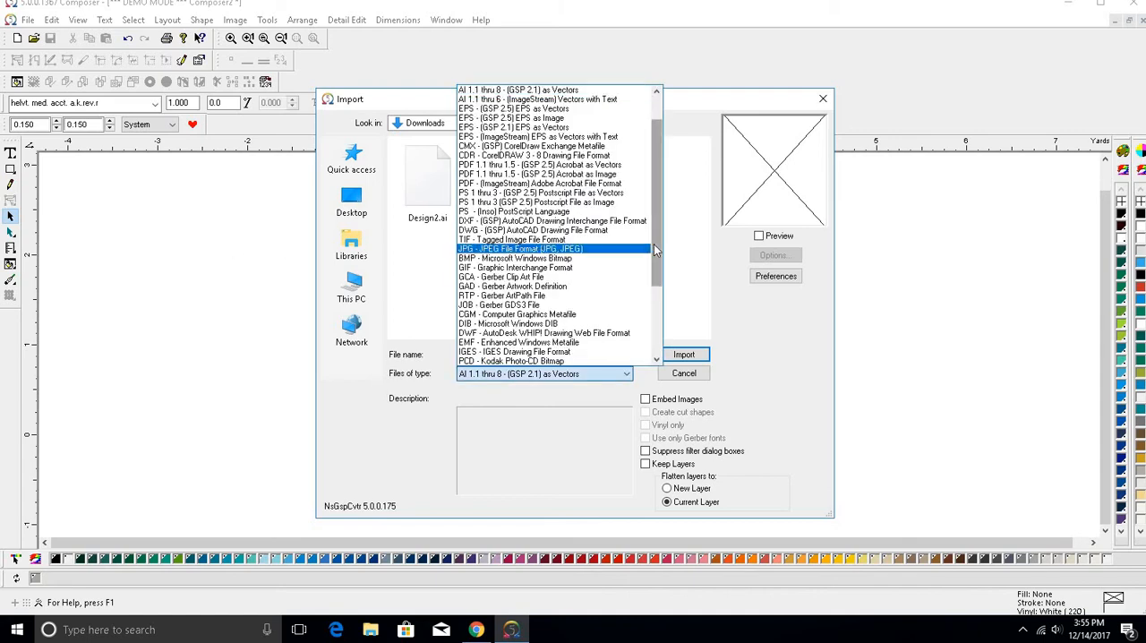
left_click(544, 373)
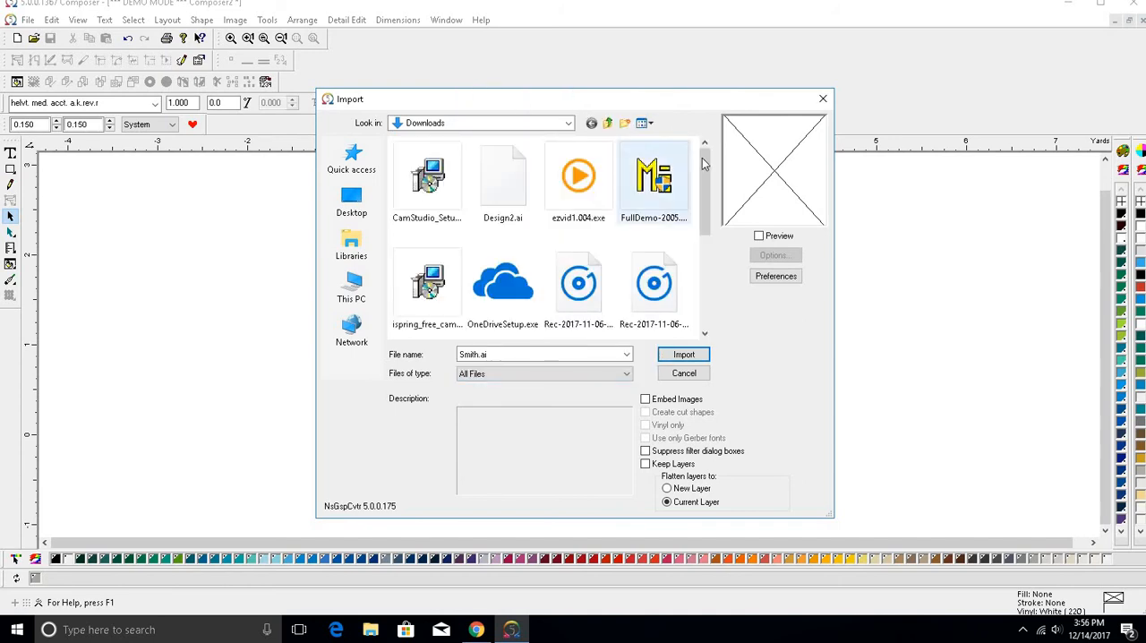
scroll("down", 3)
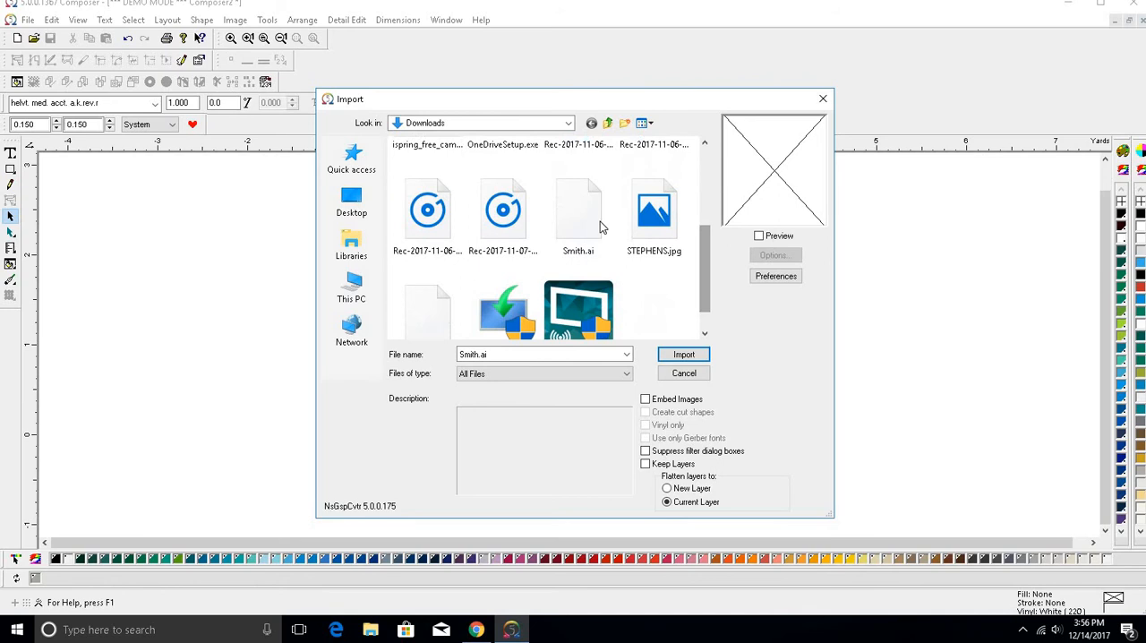
left_click(683, 354)
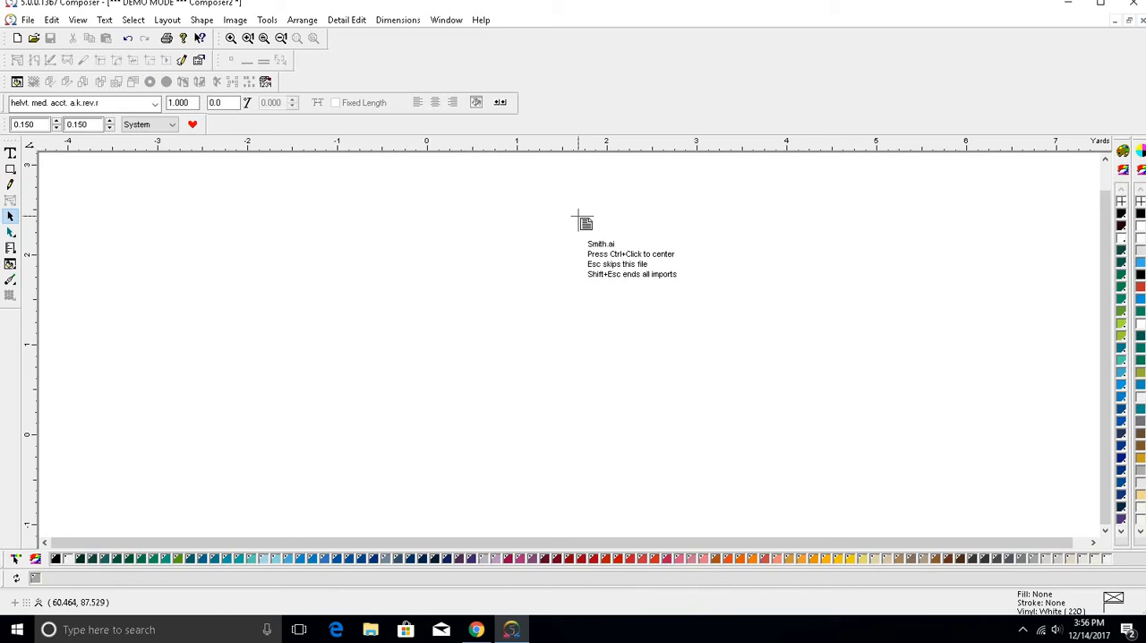
Step: Place Smith.ai, retry with the AI vector filter, and choose Vinyl Only
left_click(584, 223)
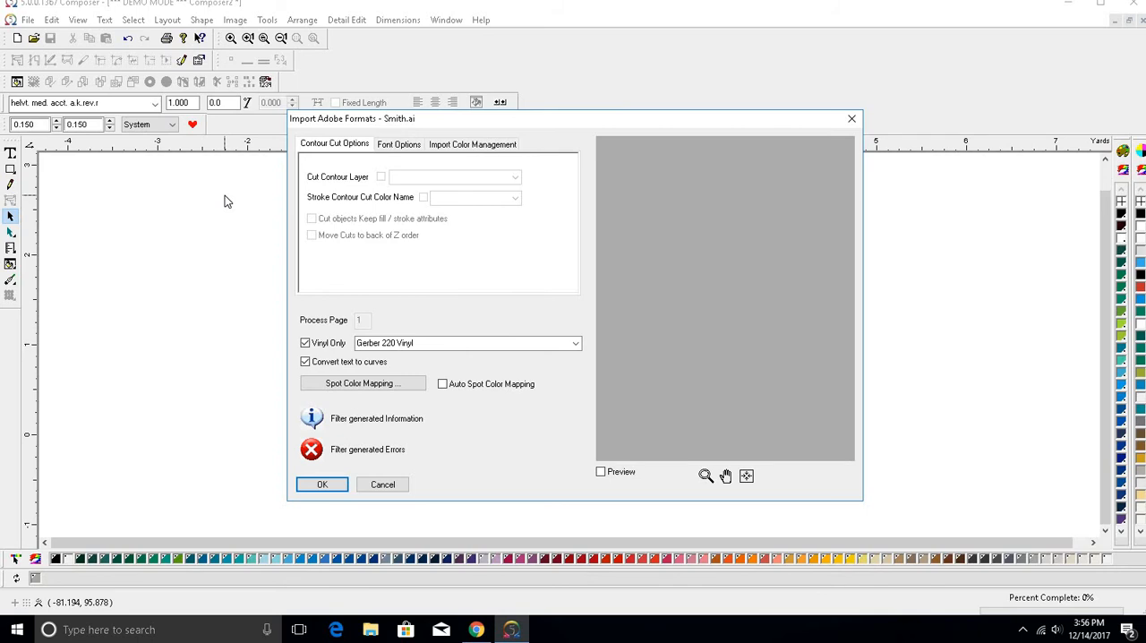
mouse_move(260, 199)
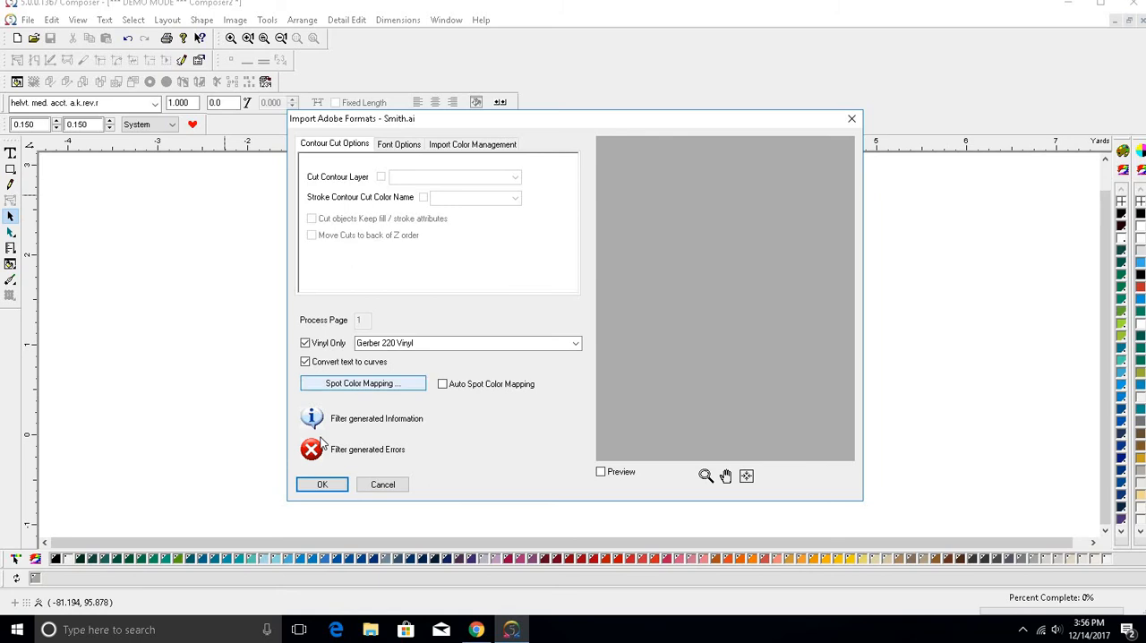
left_click(321, 484)
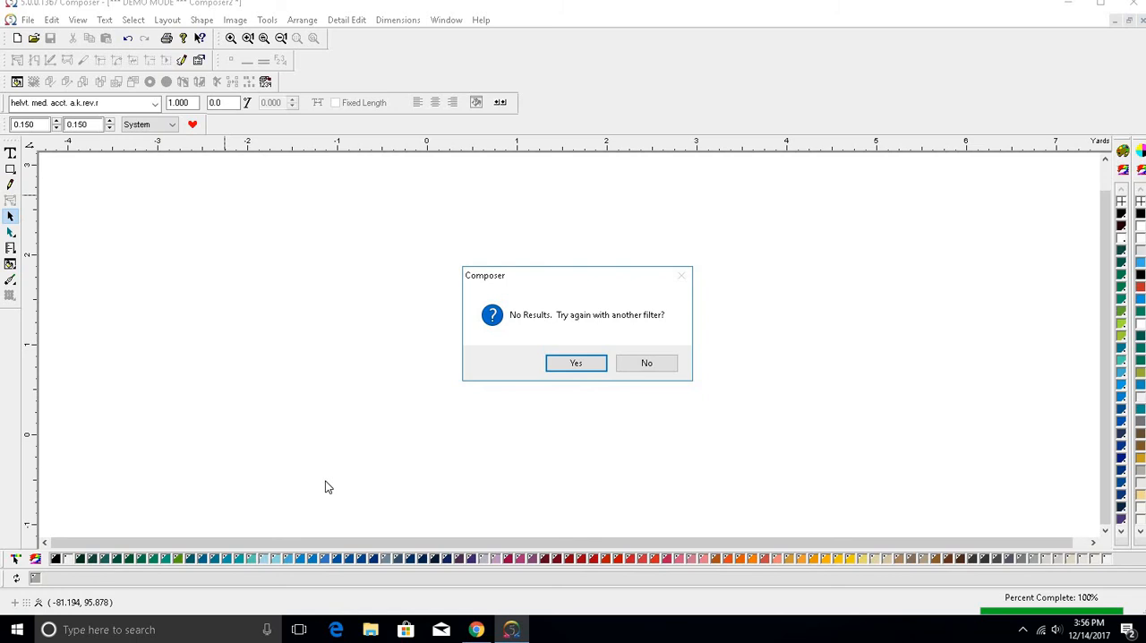
left_click(575, 362)
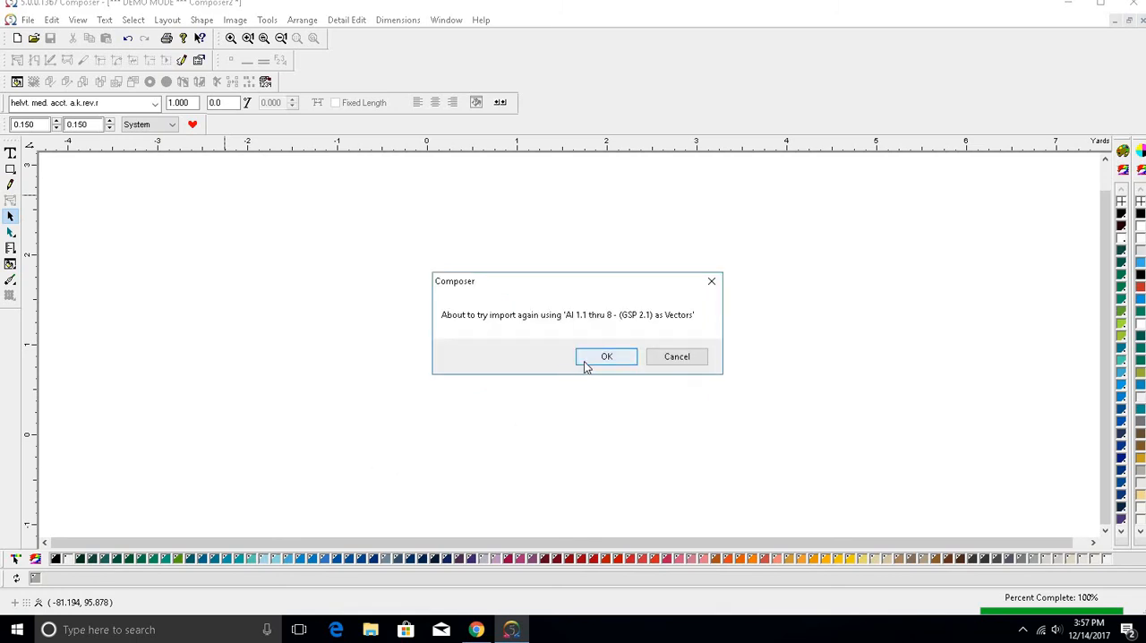
left_click(606, 356)
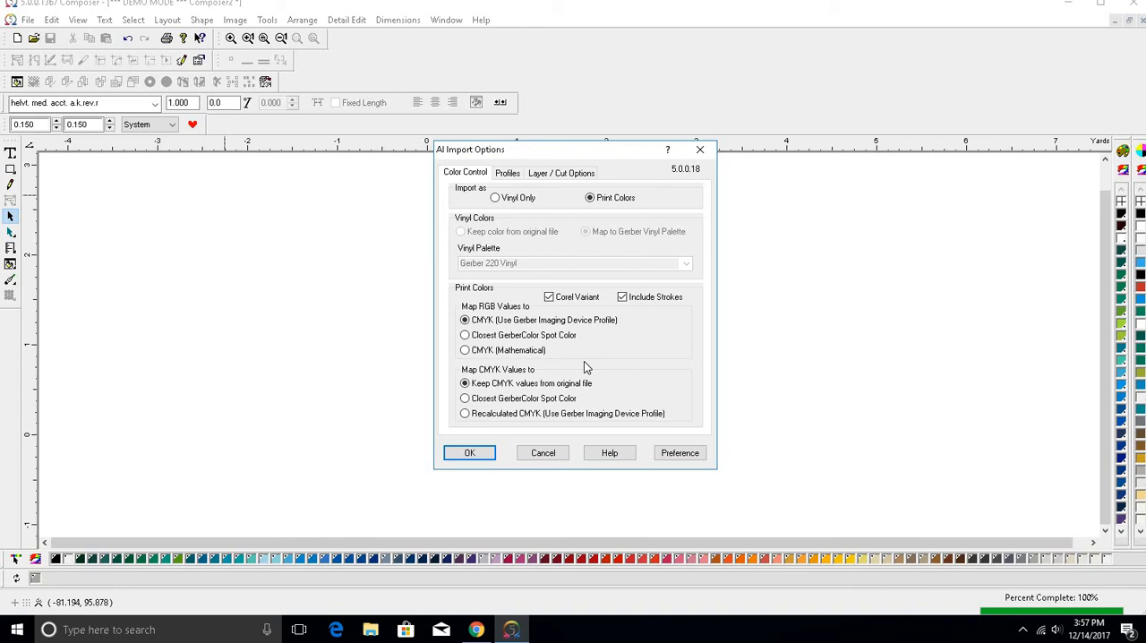
left_click(495, 197)
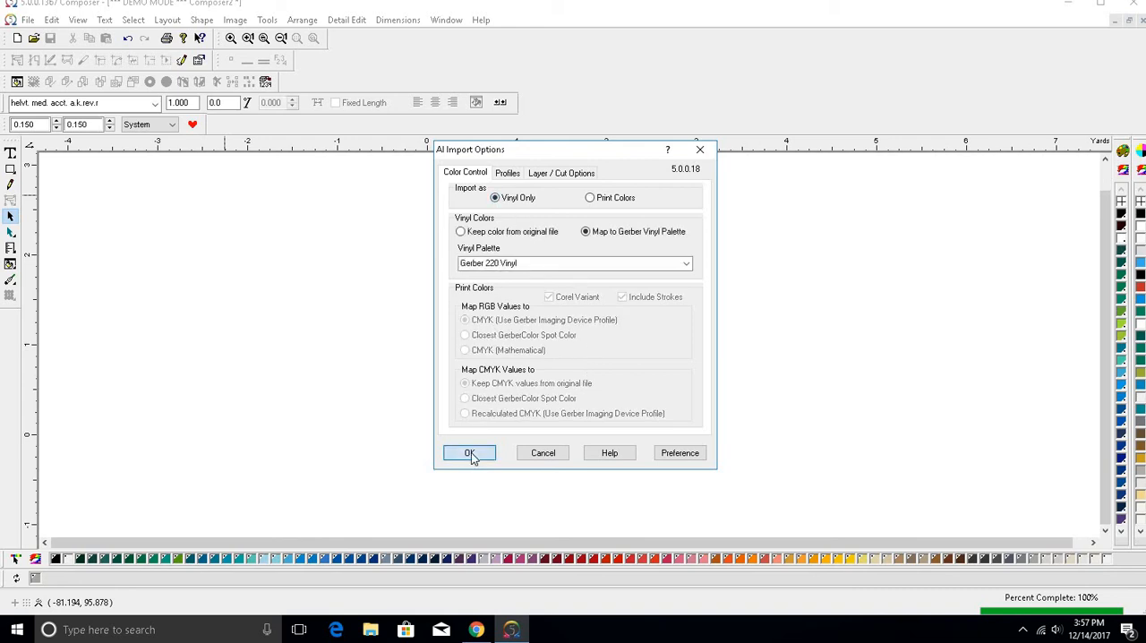
Step: Confirm the AI import options, select all 87 objects, and apply Arrange > Cuts On
left_click(469, 452)
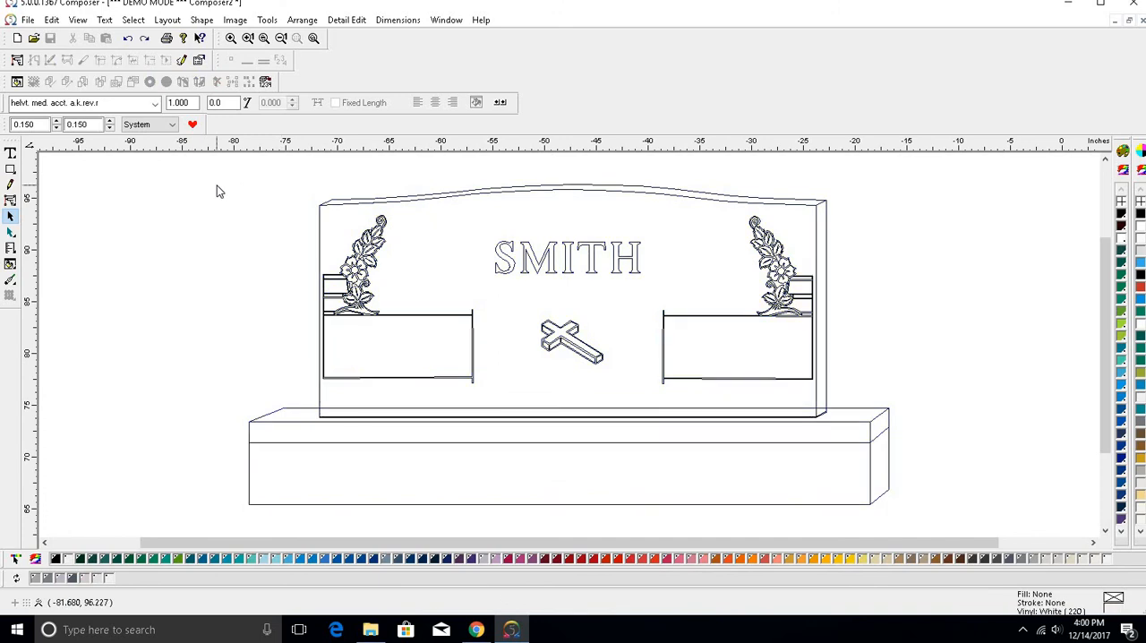
mouse_move(197, 186)
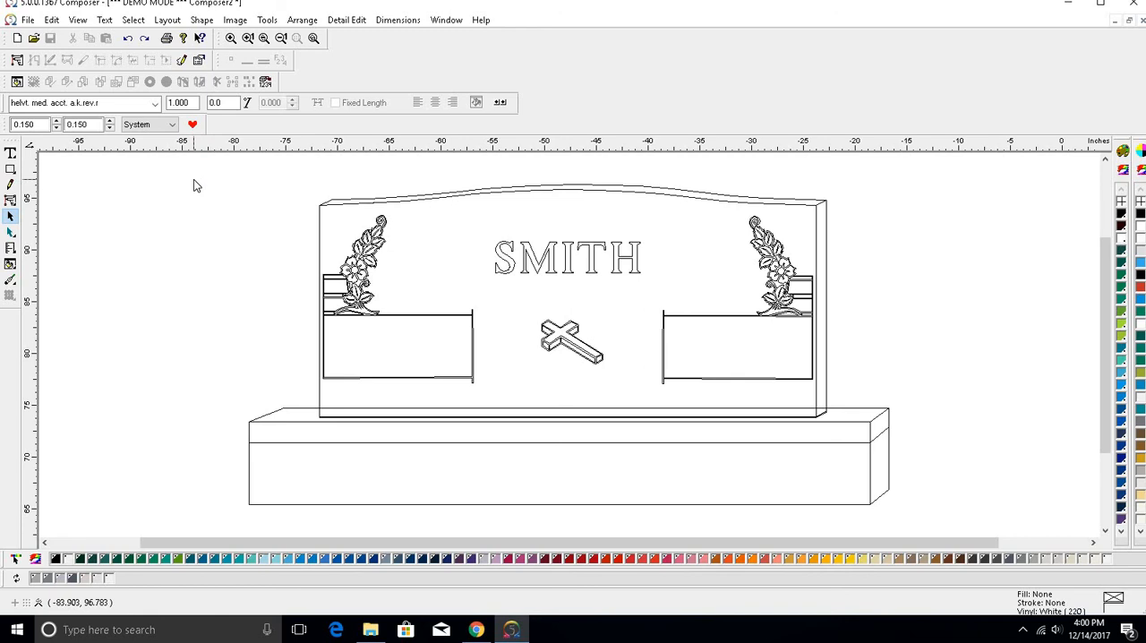
left_click(133, 19)
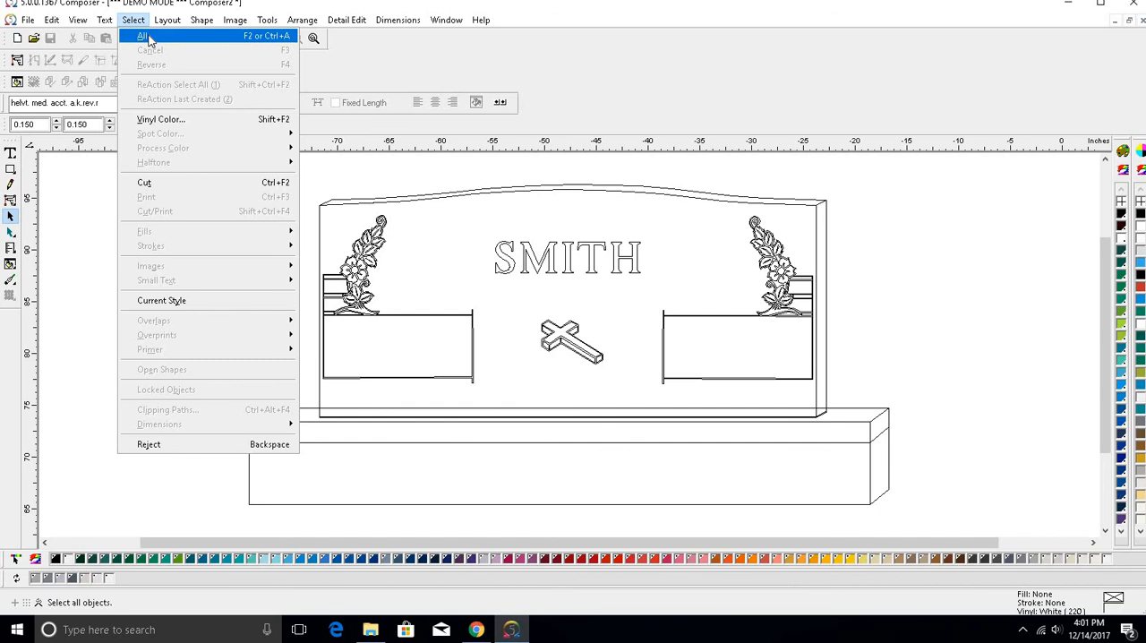
left_click(141, 36)
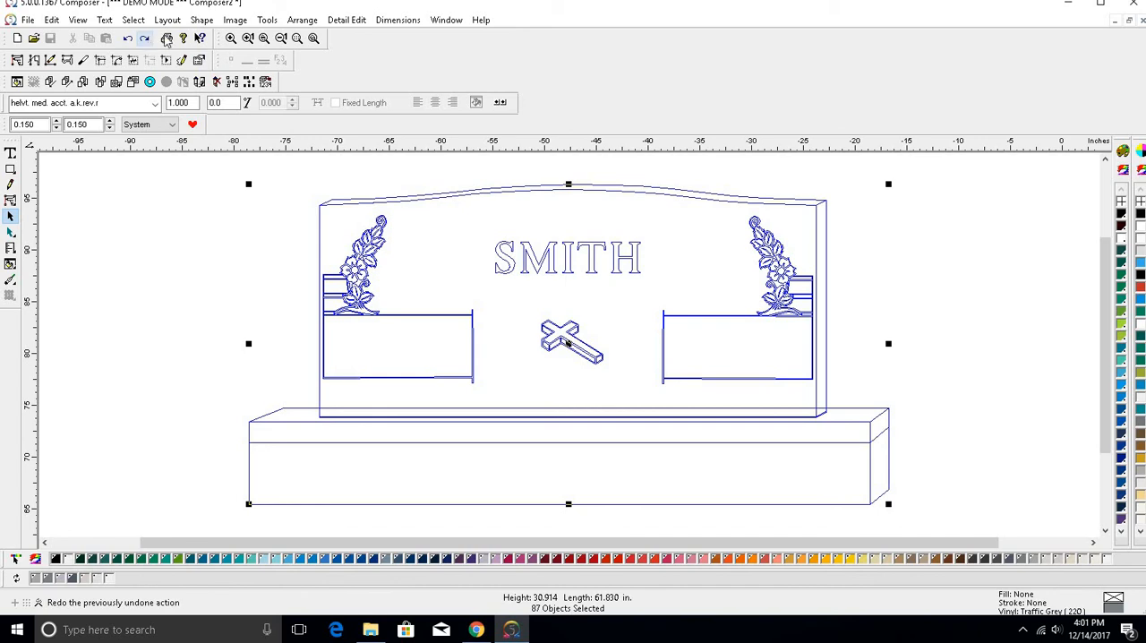
left_click(302, 20)
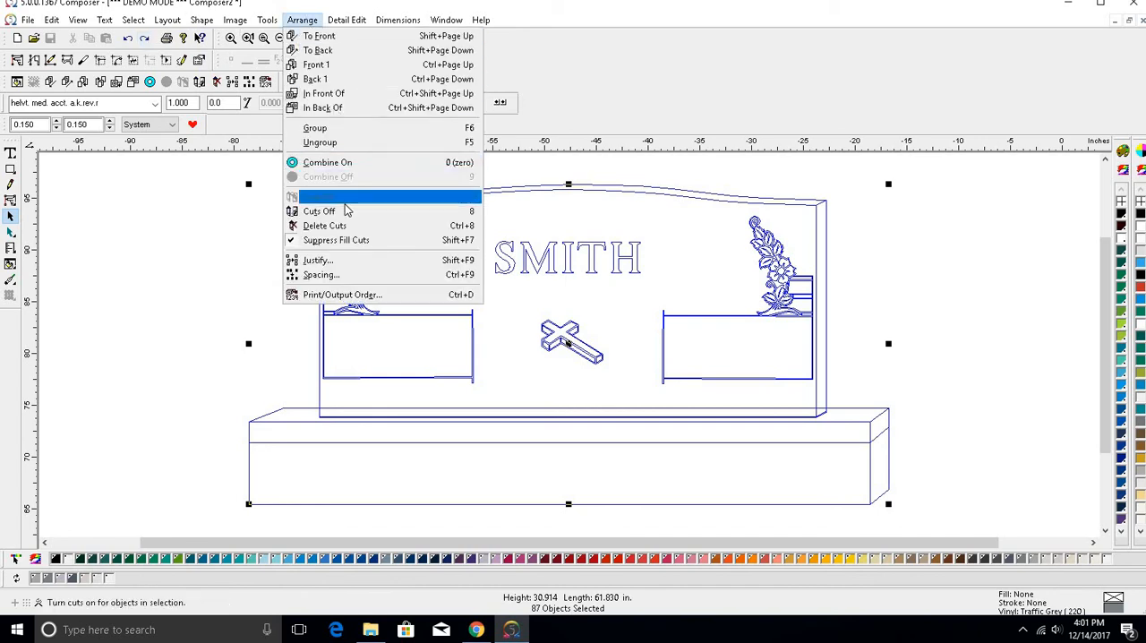
mouse_move(191, 208)
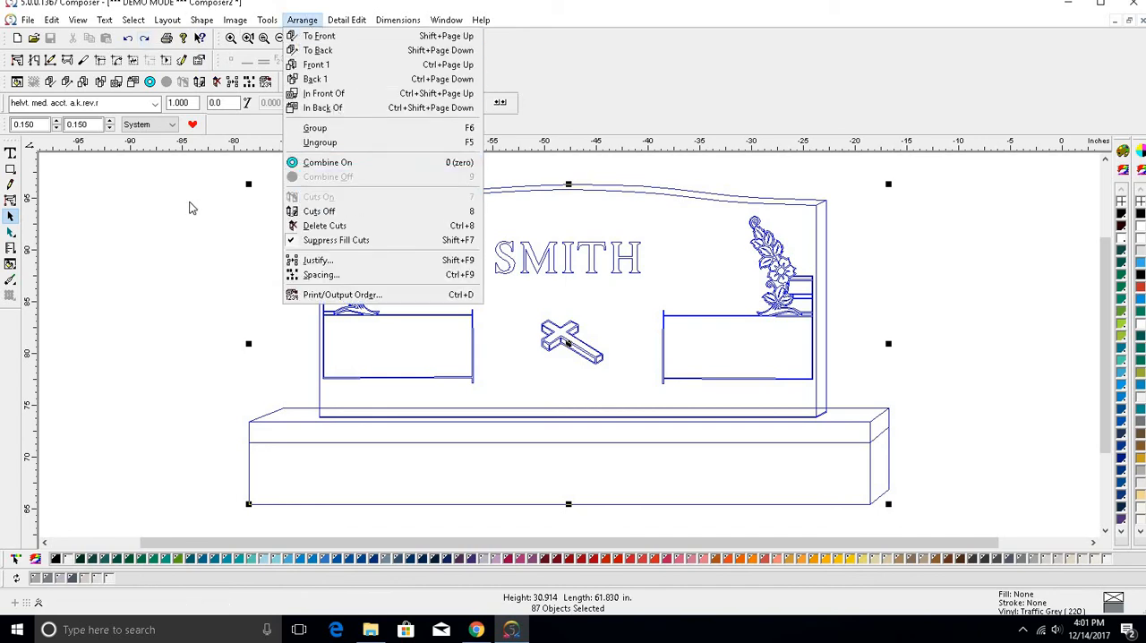